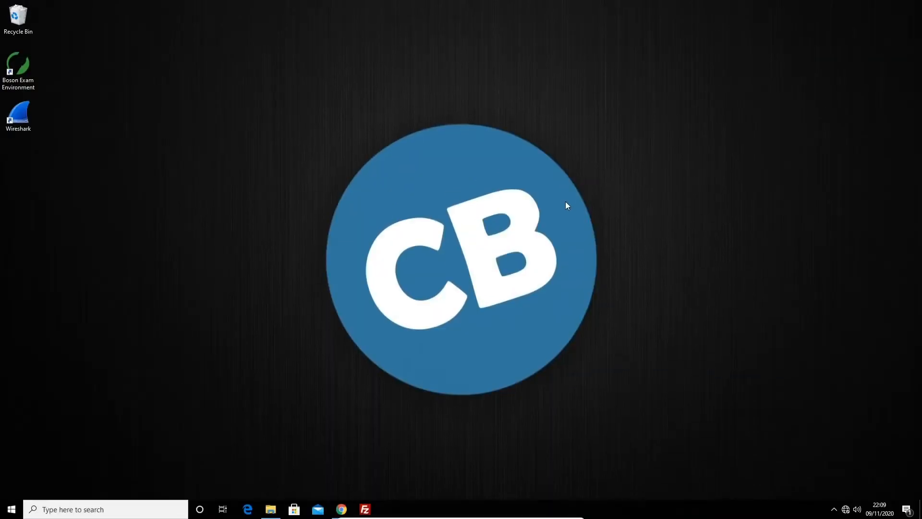
mouse_move(563, 209)
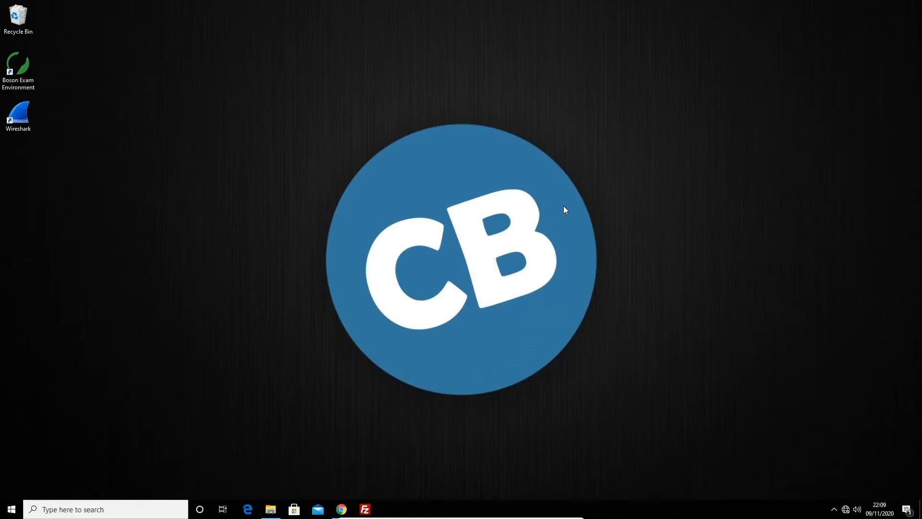
- Browse to ftp://192.168.0.8 in Chrome to list the server's files
left_click(340, 509)
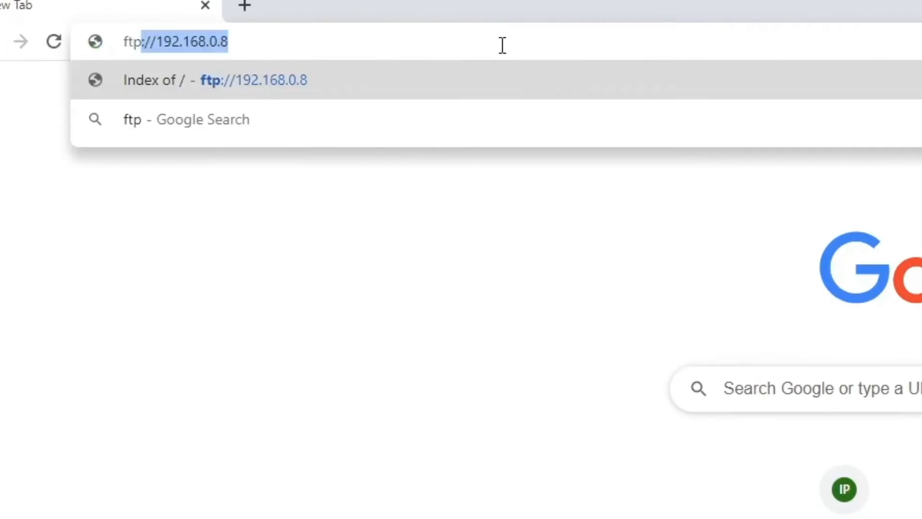
type("192.")
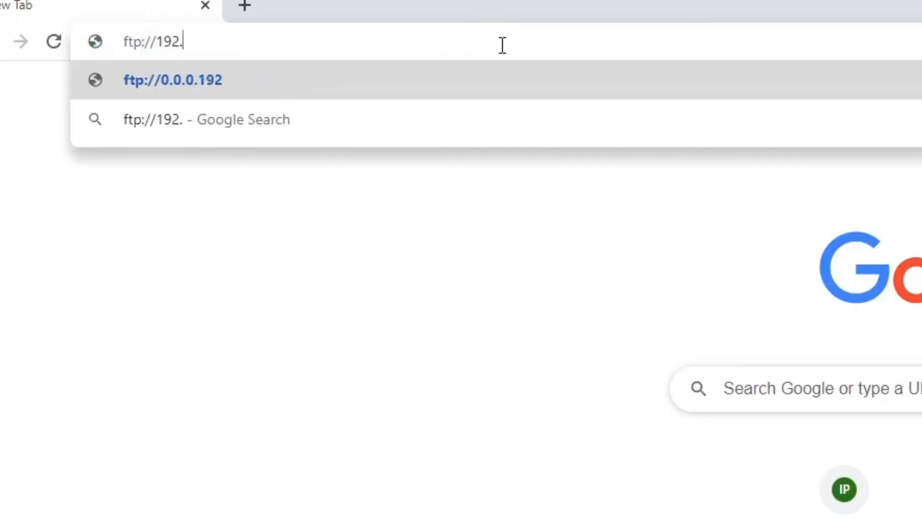
type("168.0.0")
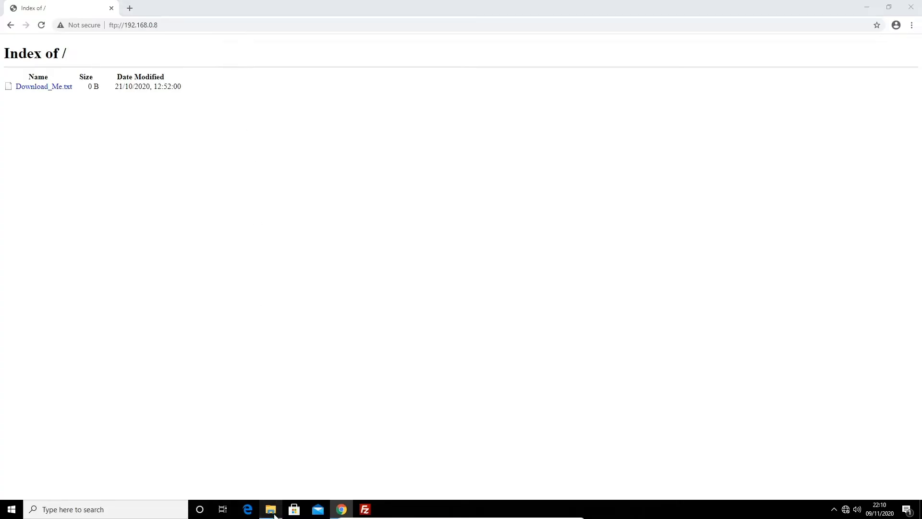
- Go to ftp://192.168.0.8 from the File Explorer address bar
left_click(271, 509)
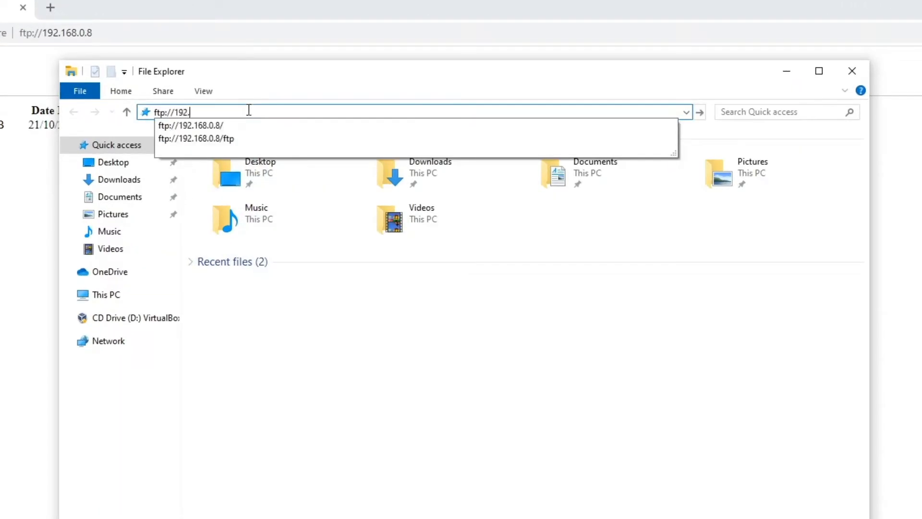
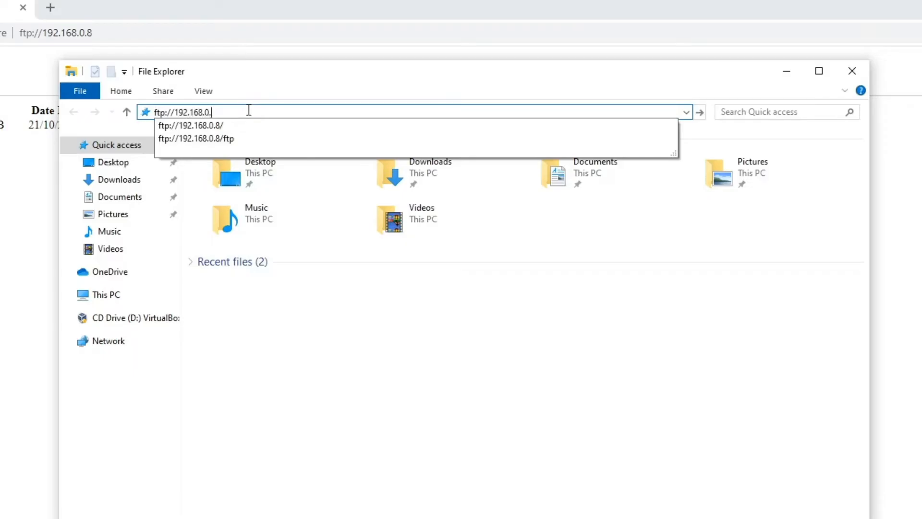
key("enter")
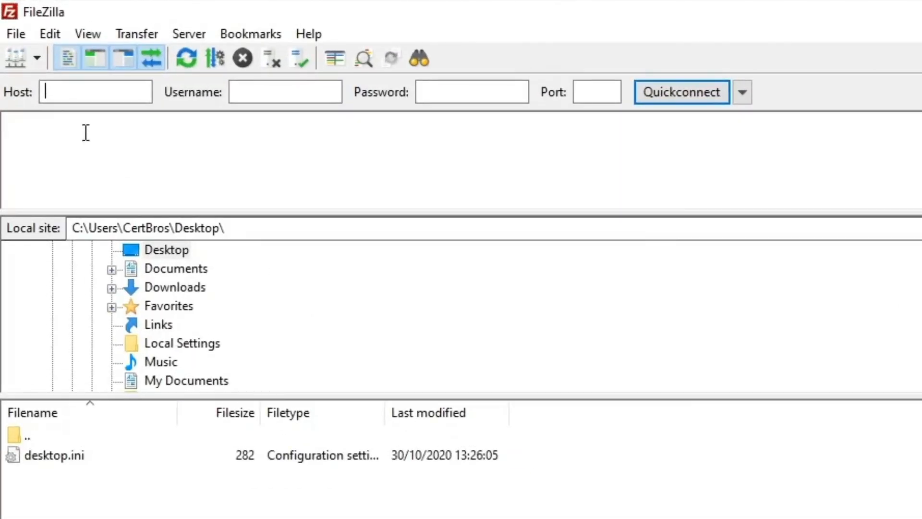
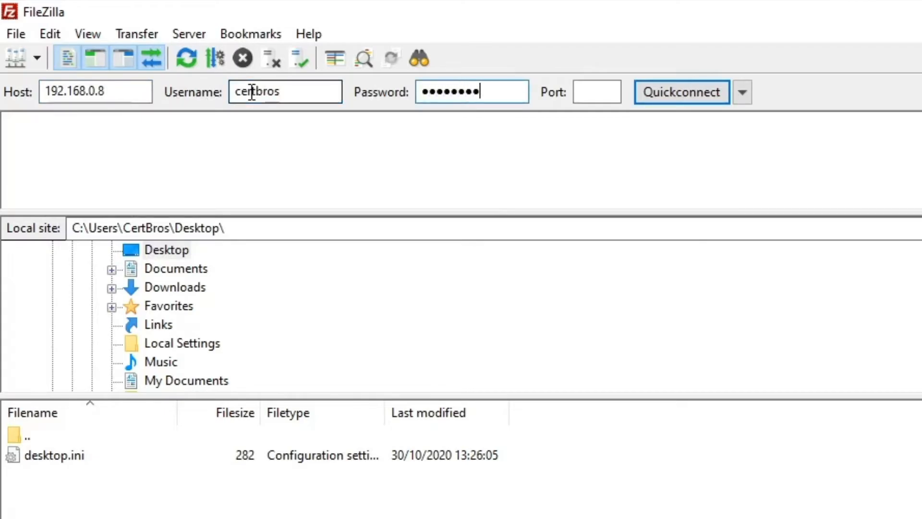
left_click(597, 92)
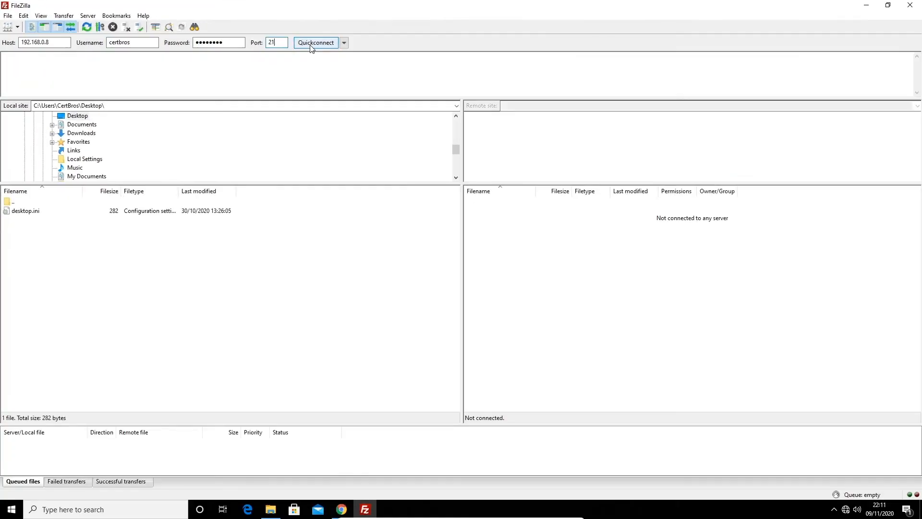
- Connect over plain FTP, enter /home/ftp and bring up actions for Download_Me.txt
left_click(316, 42)
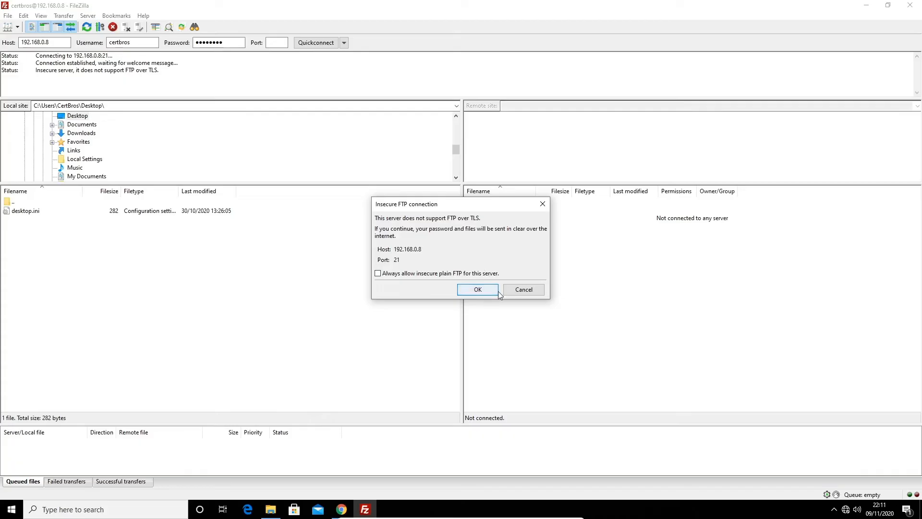
left_click(477, 289)
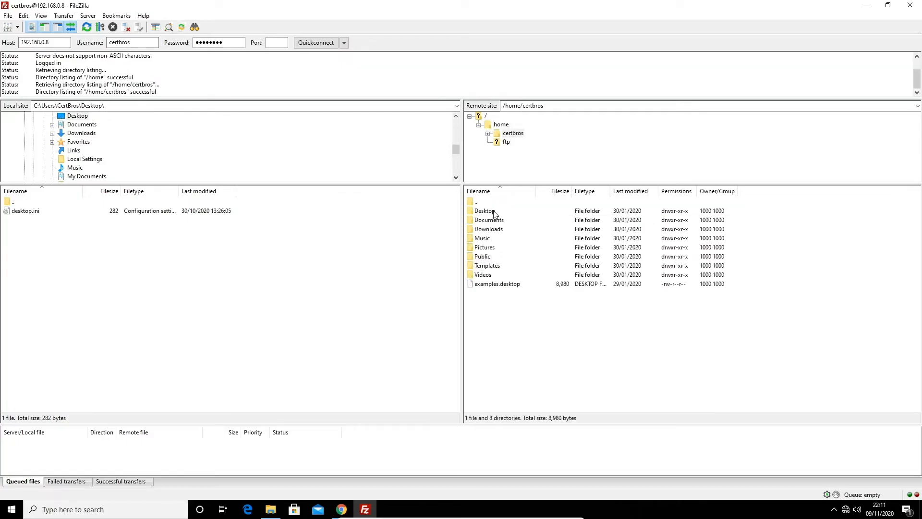
mouse_move(526, 223)
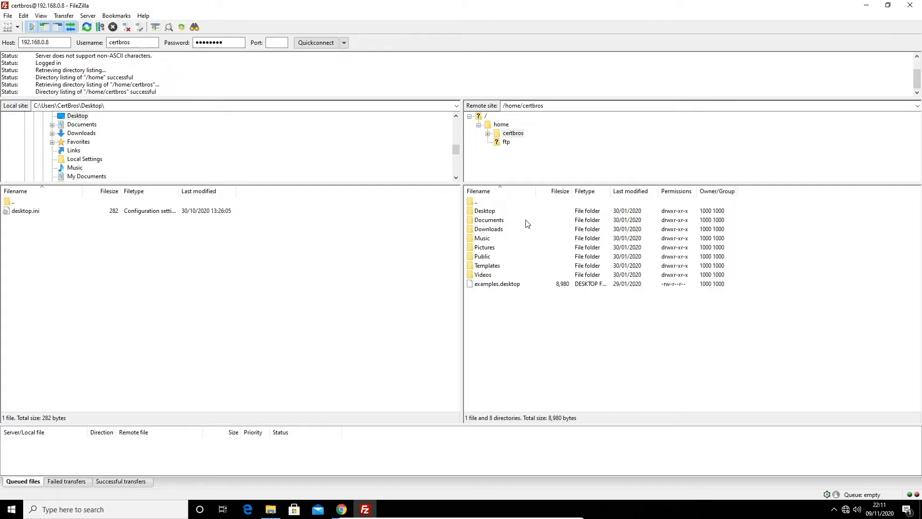
mouse_move(484, 206)
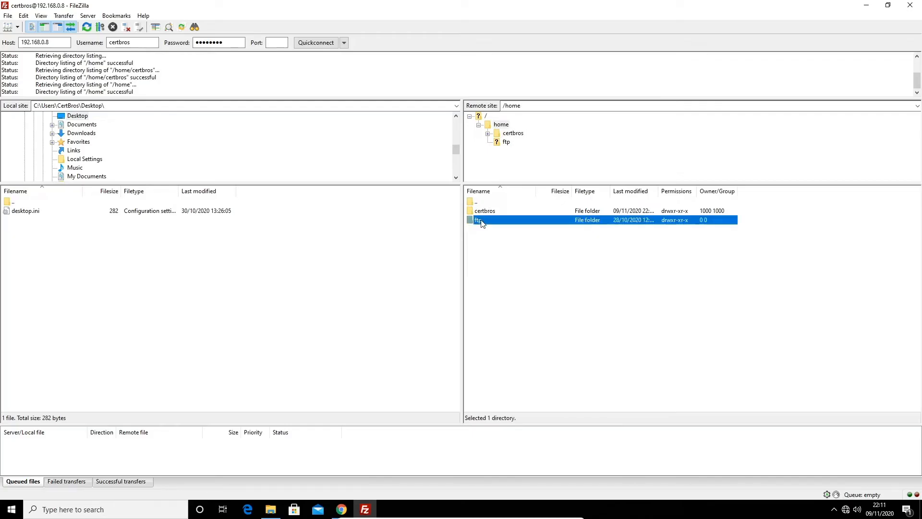
double_click(477, 219)
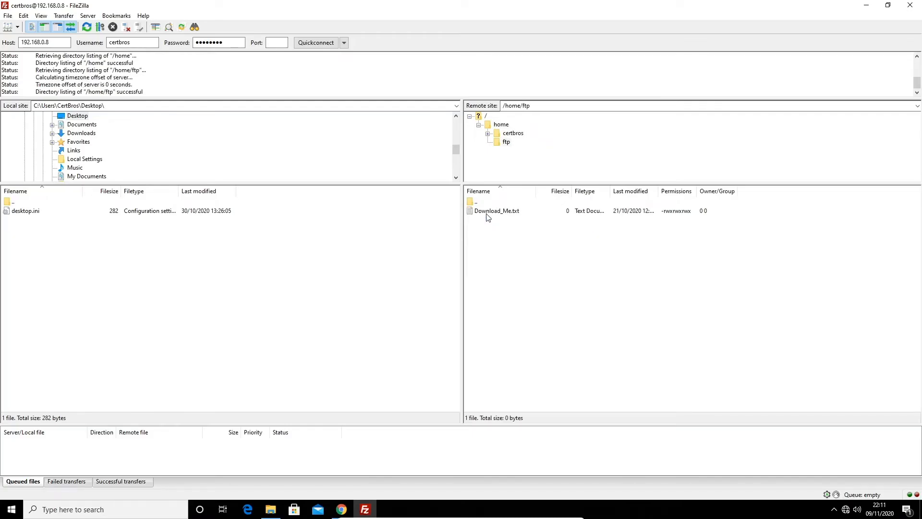
right_click(496, 211)
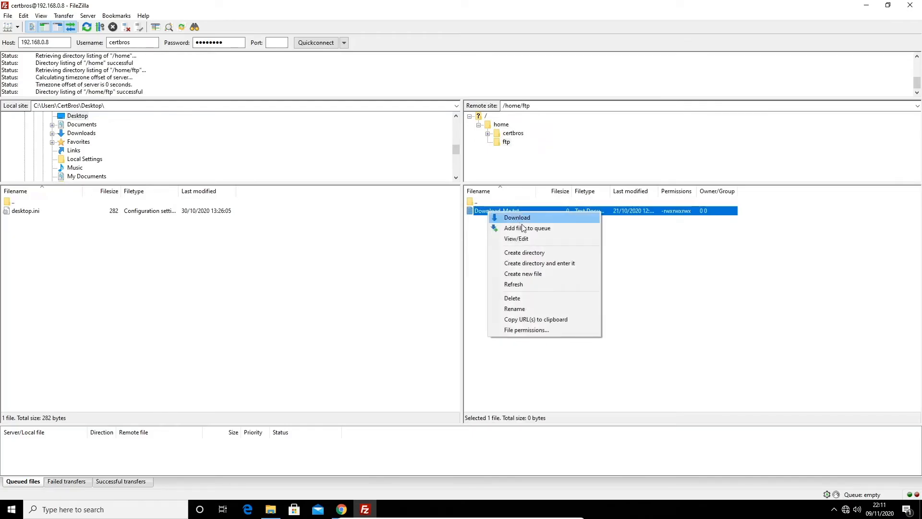
- Download Download_Me.txt to the desktop and select it there
left_click(516, 217)
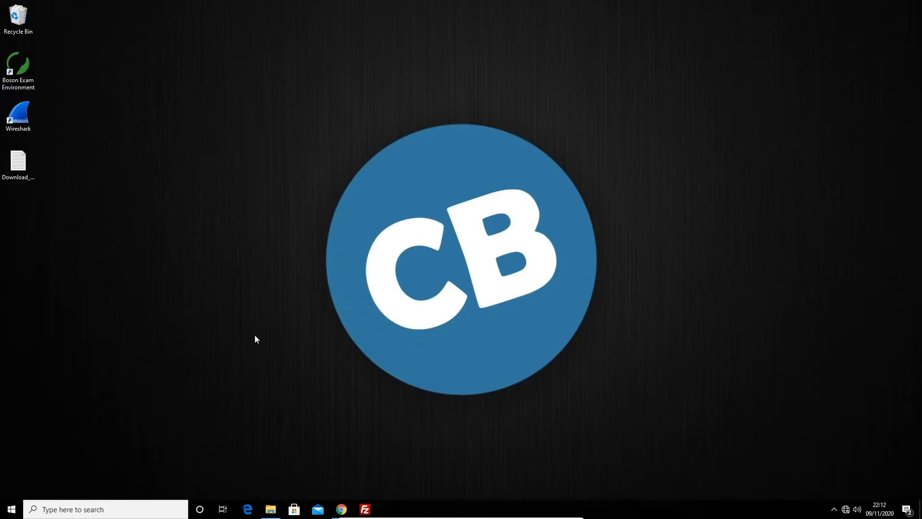
left_click(19, 163)
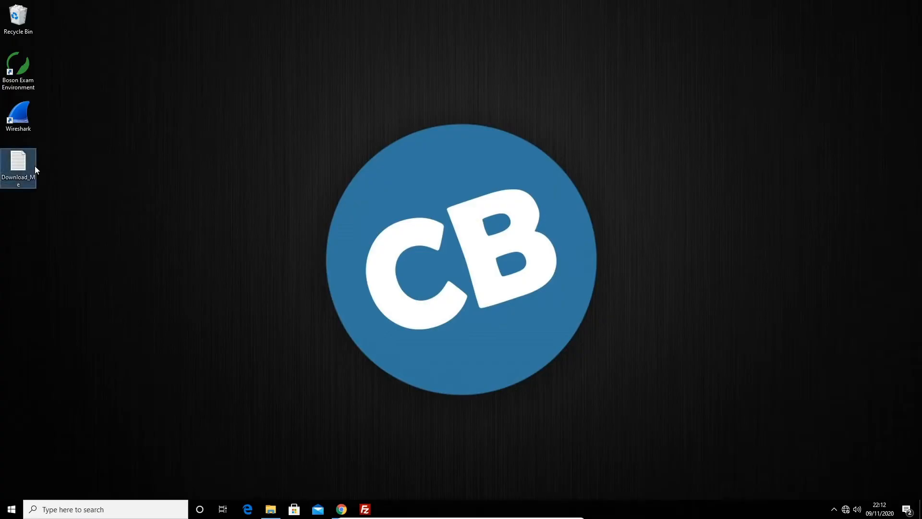
mouse_move(18, 168)
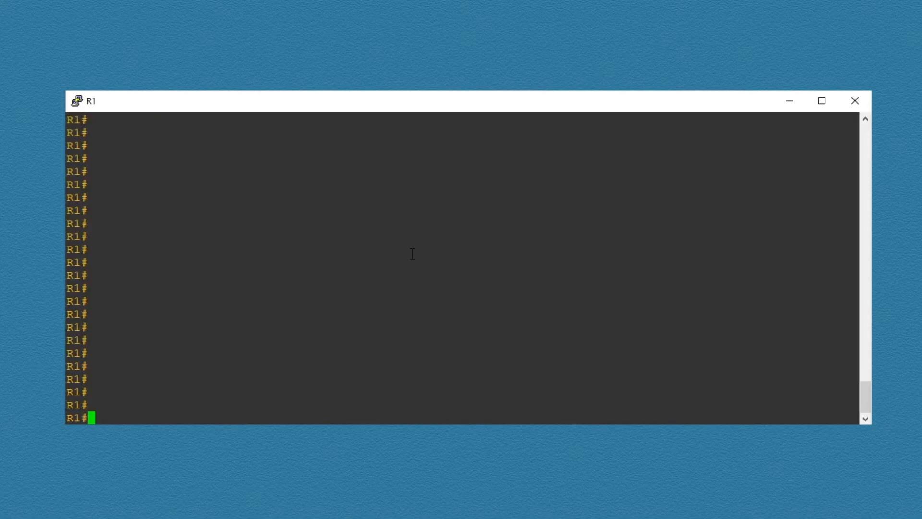
- Copy R1's running-config to TFTP host 192.168.0.10 as r1-config
type("copy running-config")
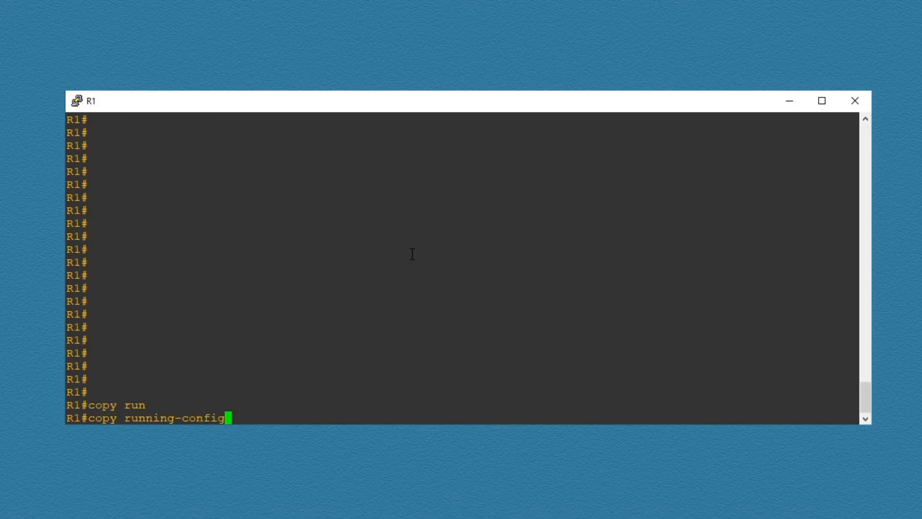
type("tftp")
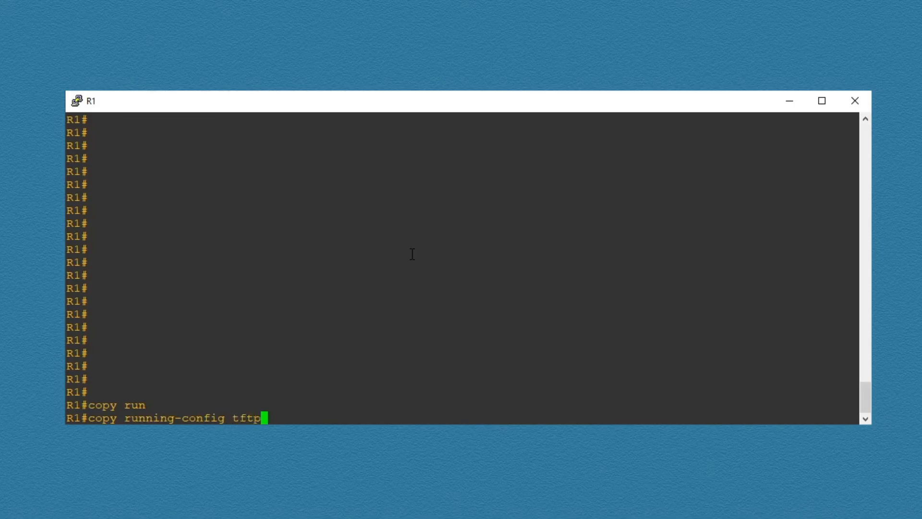
key("enter")
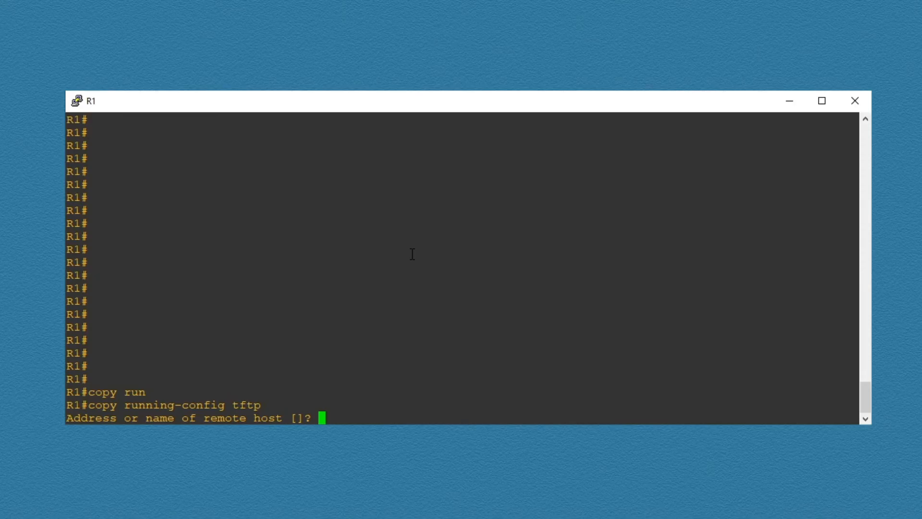
type("1")
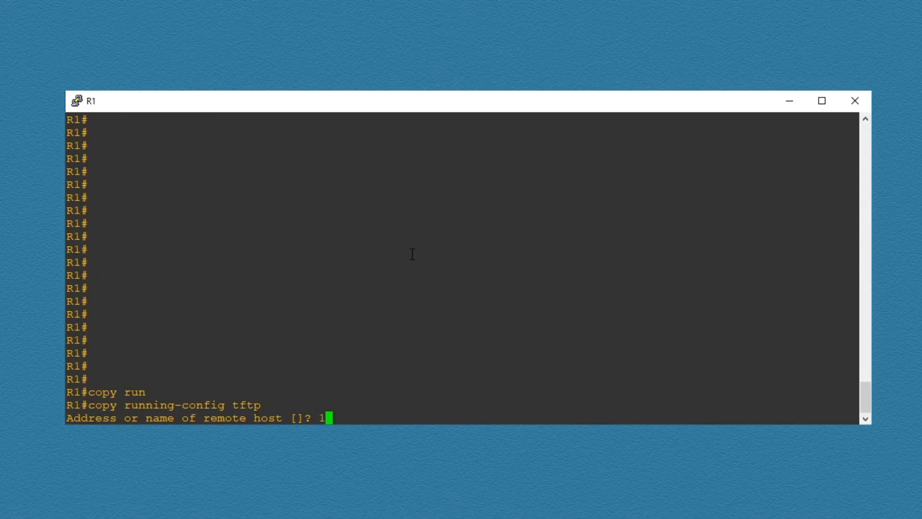
type("92.168")
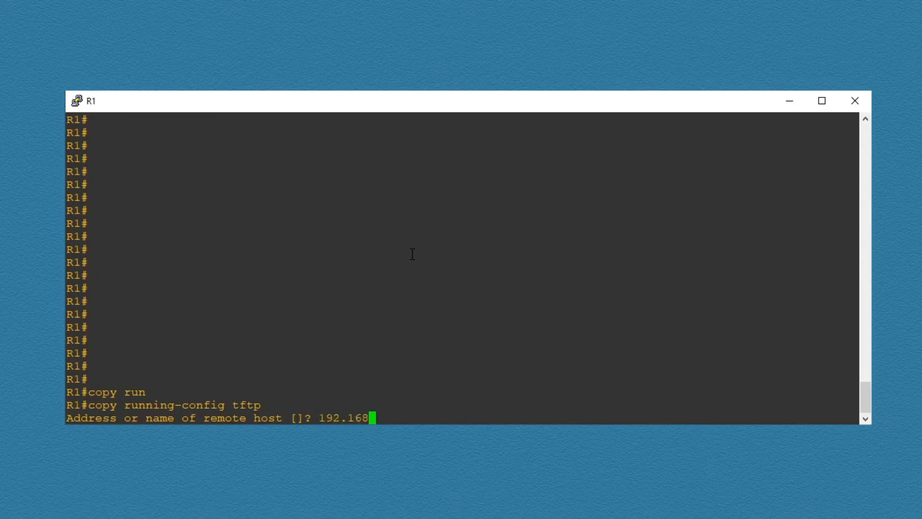
type(".0.10")
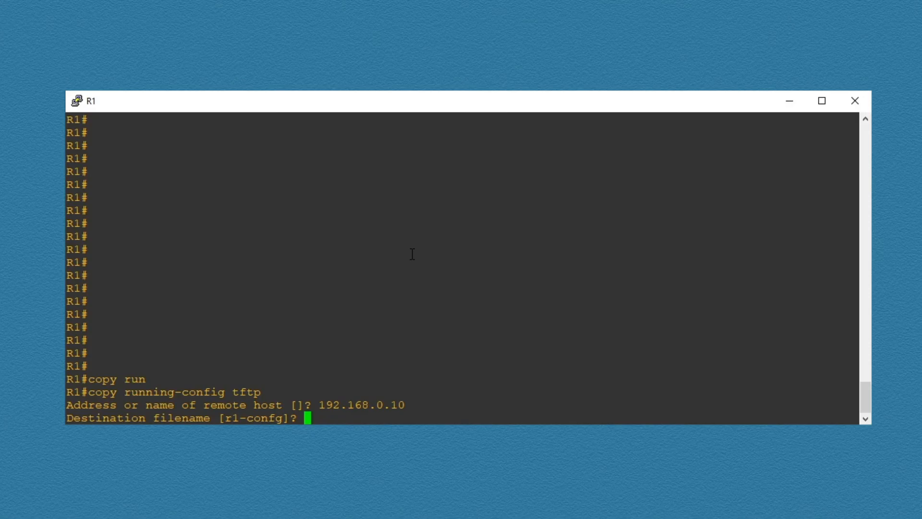
key("enter")
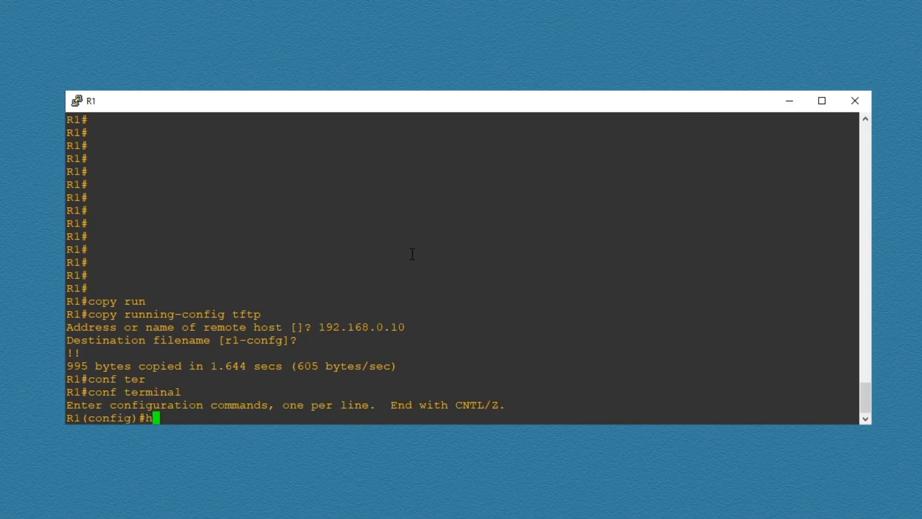
- Set the router hostname to I_BROKE_IT, then leave configuration mode
type("ostname I")
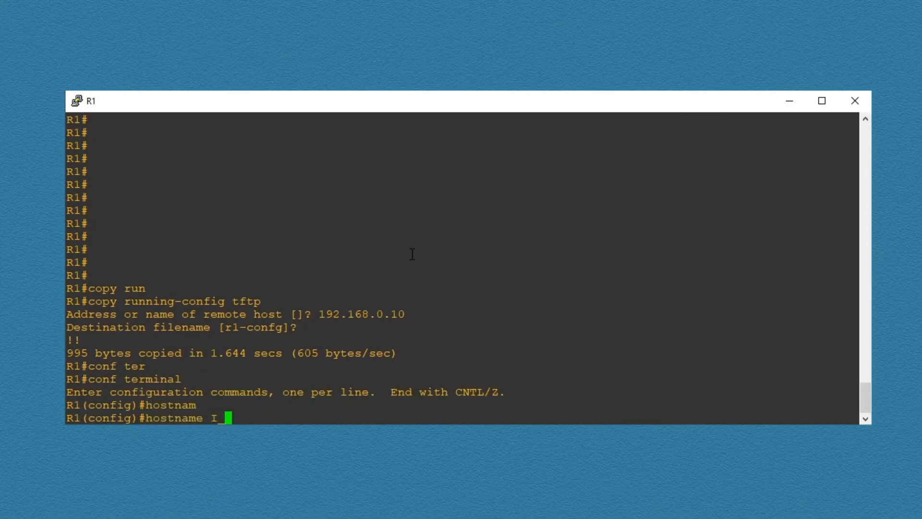
type("_BROKE_IT")
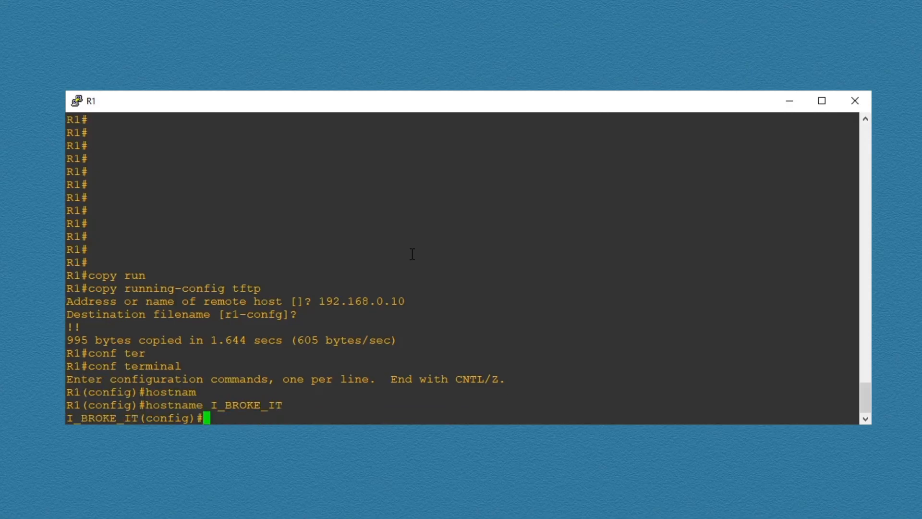
key("enter")
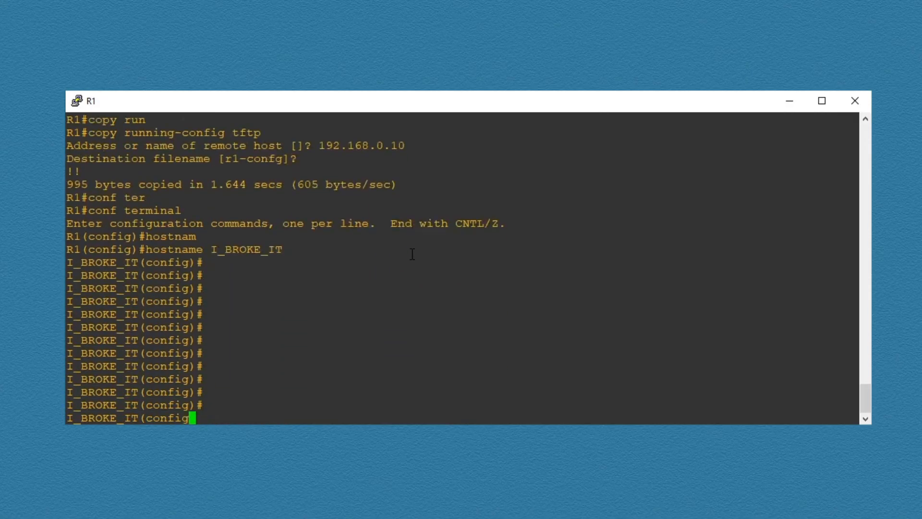
key("enter")
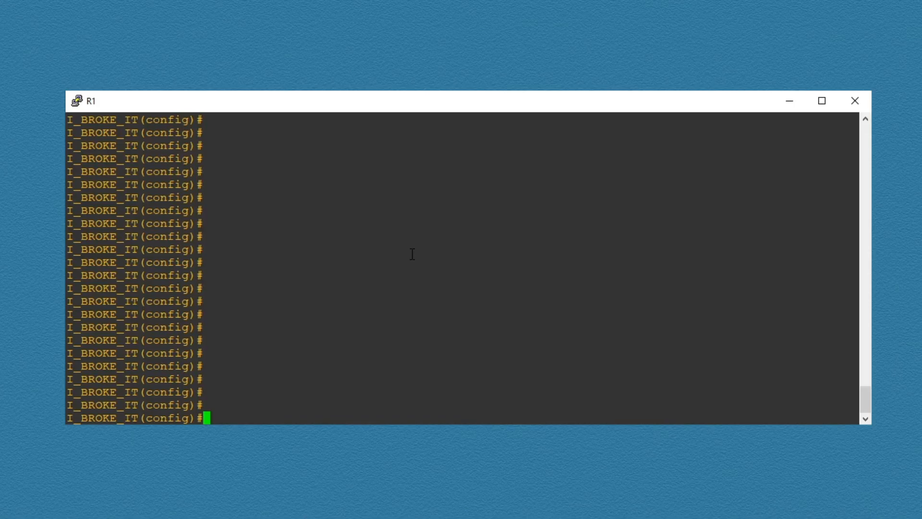
type("exit")
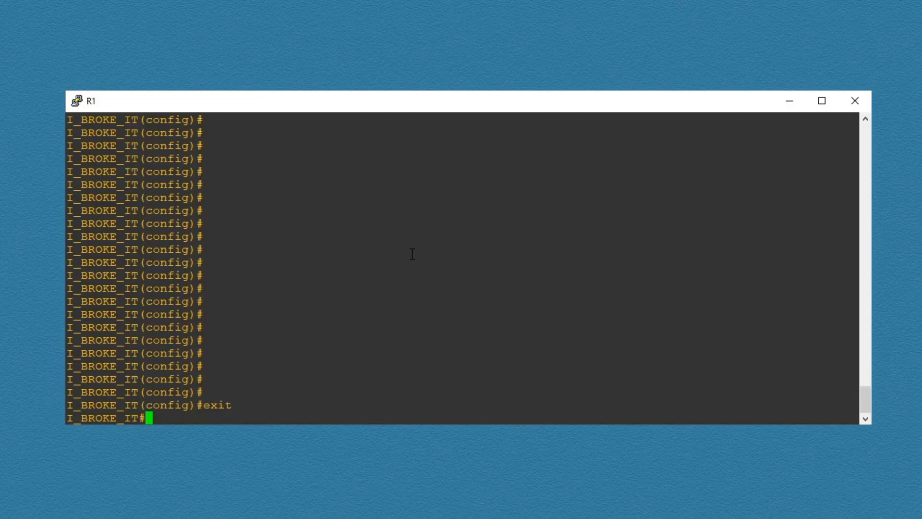
- Start a copy from TFTP into running-config
type("copy t")
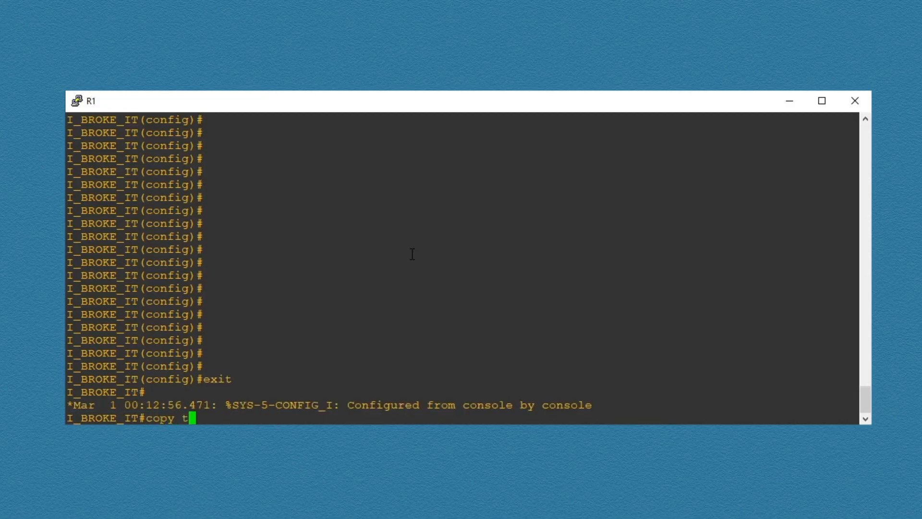
type("ftp")
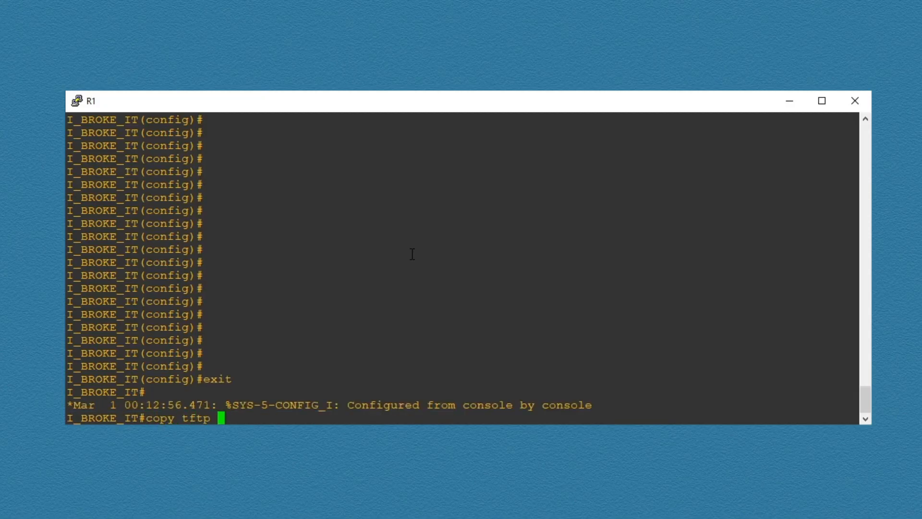
type("running-config")
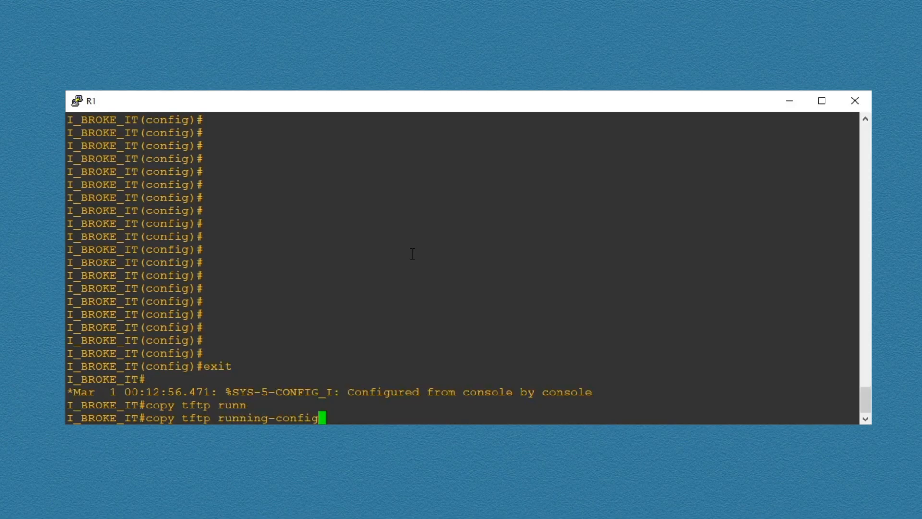
key("enter")
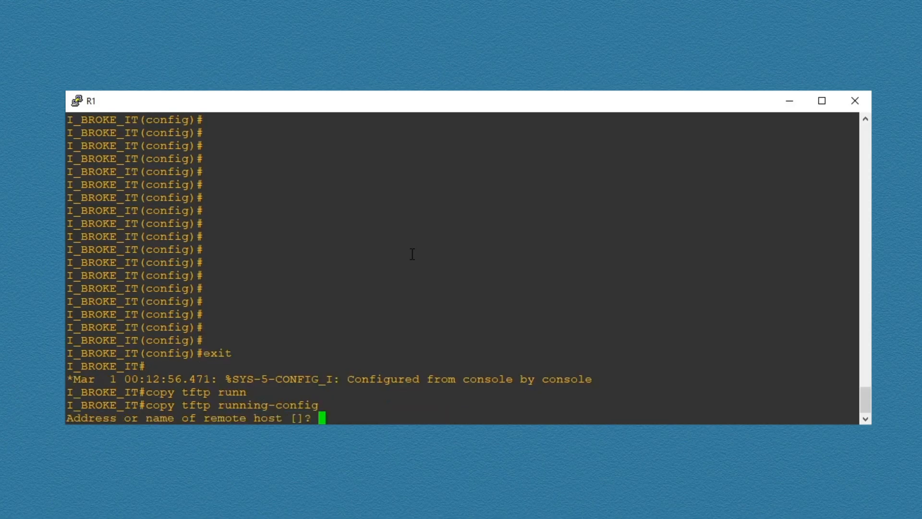
- Give TFTP host 192.168.0.10 and source file r1-config for the restore
type("192")
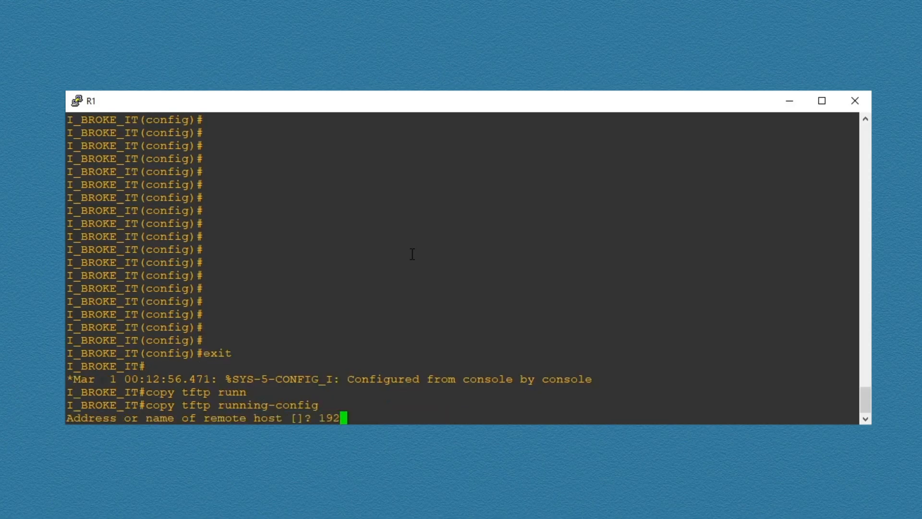
type(".168.")
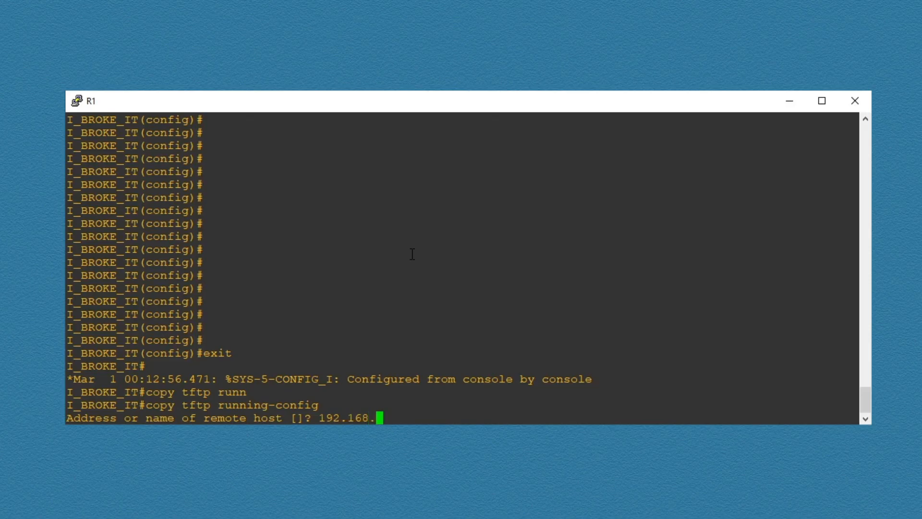
type("0.10")
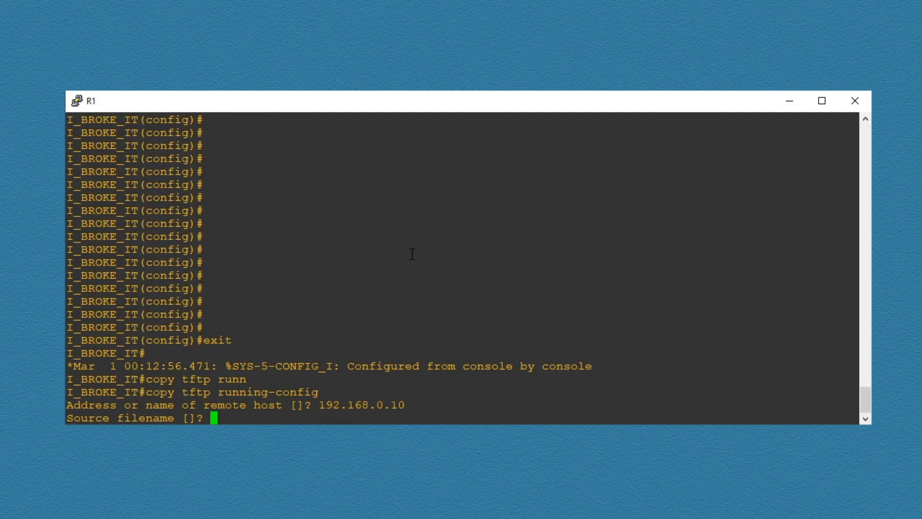
type("r1-")
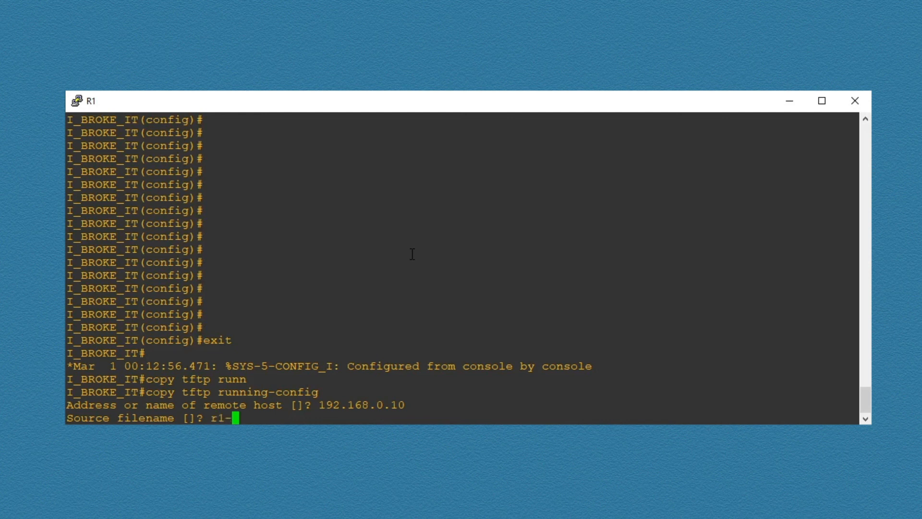
type("conf")
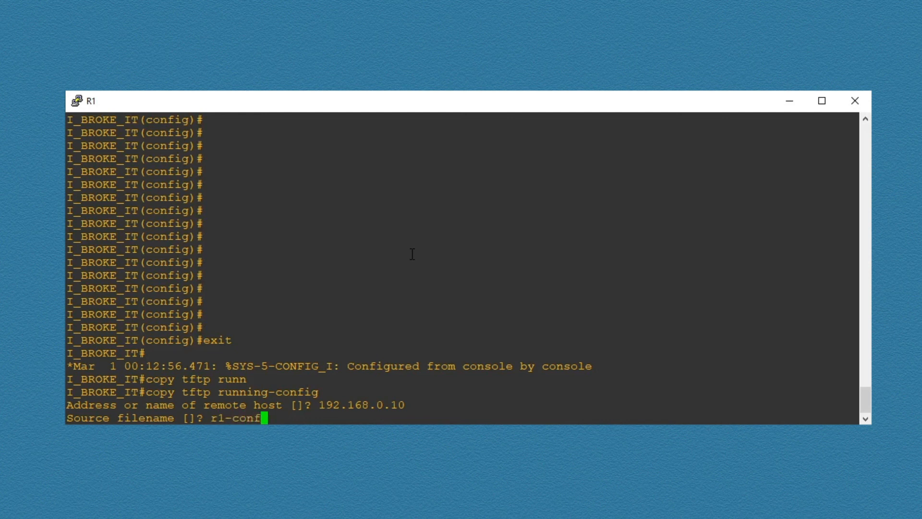
key("enter")
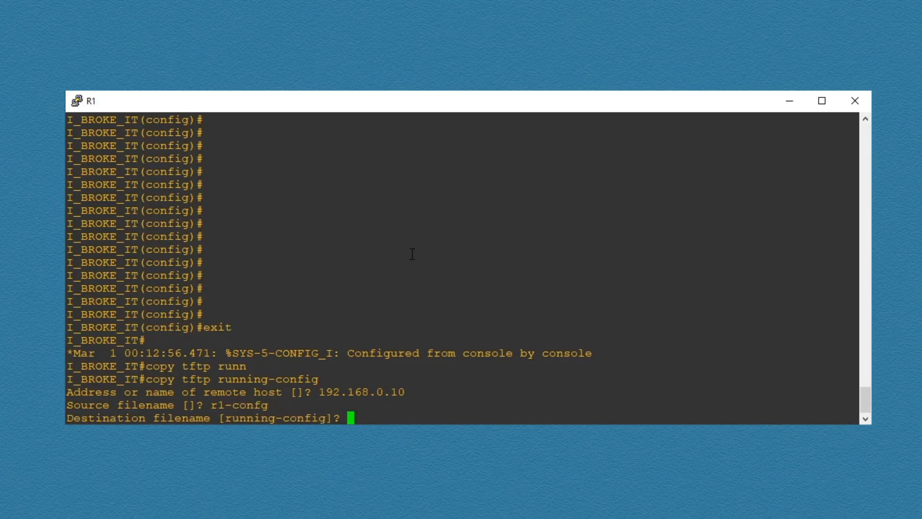